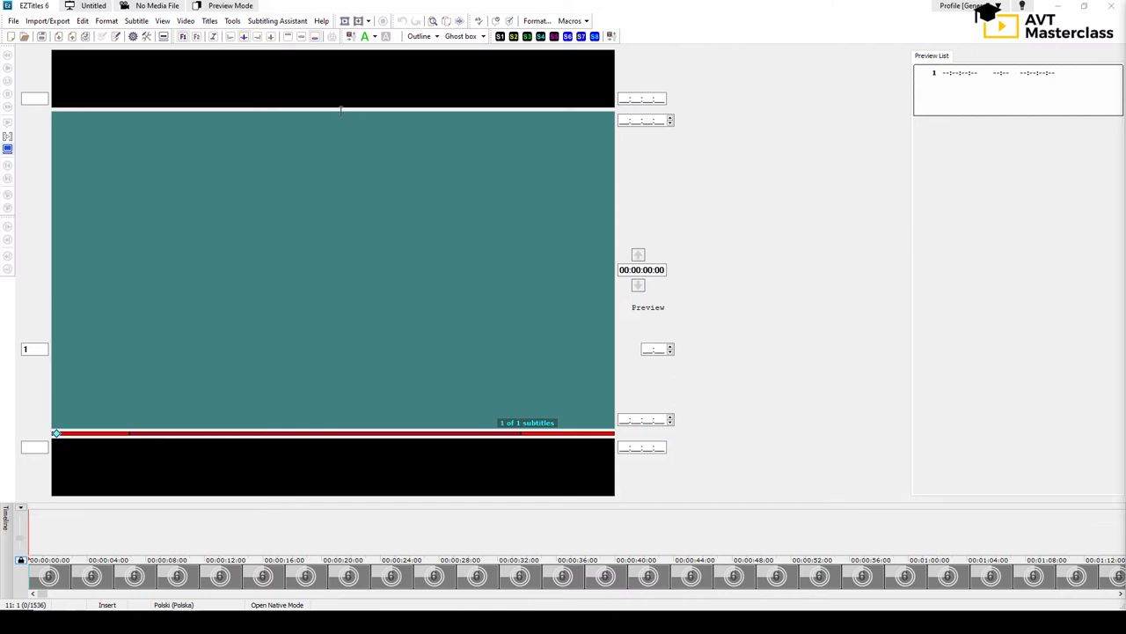
Load the English reference subtitle file as a translation template with all 81 subtitles
left_click(14, 22)
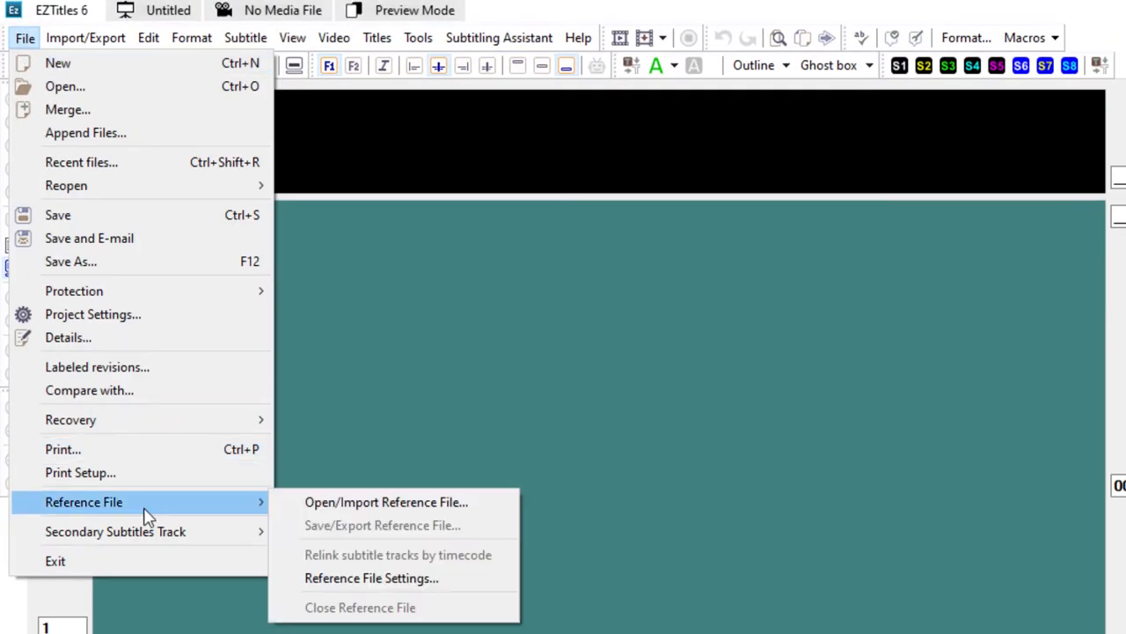
mouse_move(386, 501)
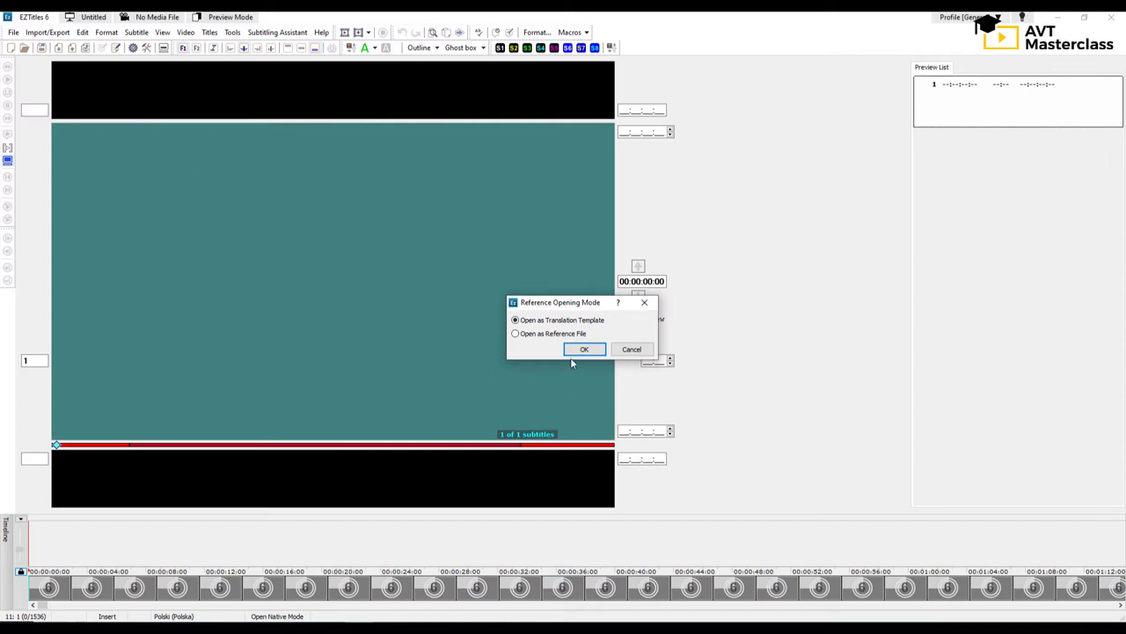
left_click(584, 348)
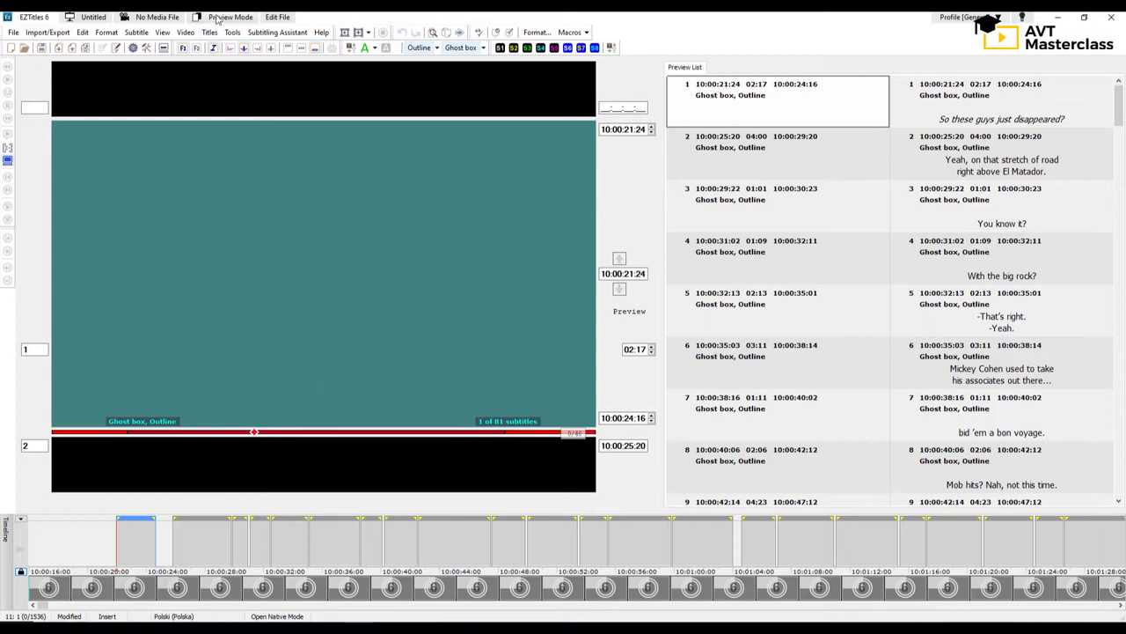
Load Meridian_TC_25fps.mp4 from the recent list, accepting its 10:00:00:00 start timecode
left_click(156, 17)
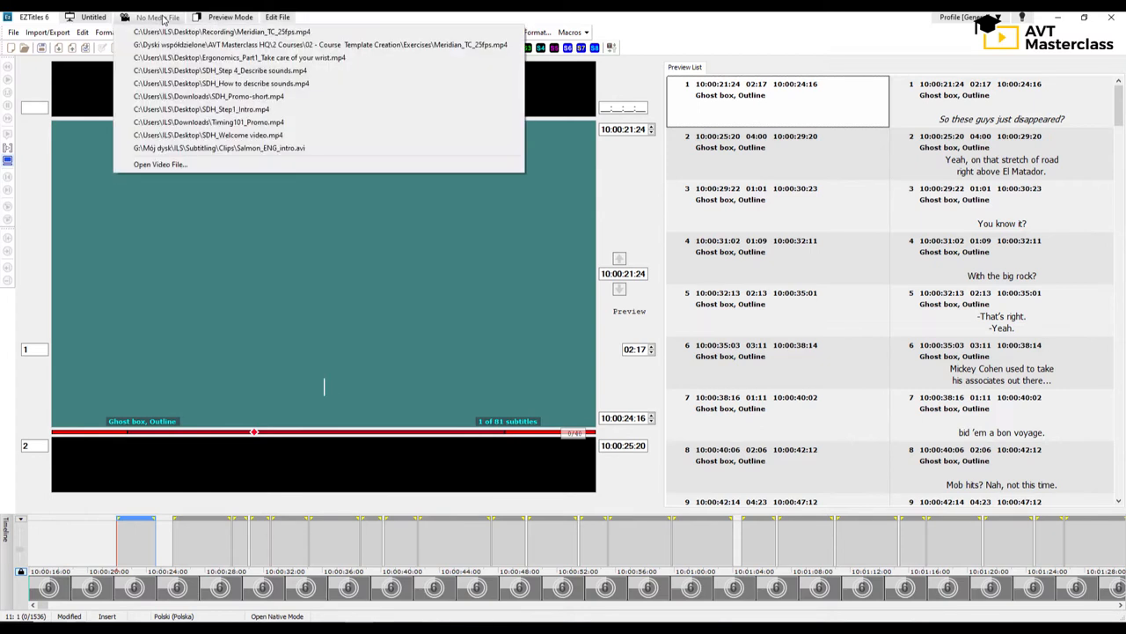
left_click(220, 31)
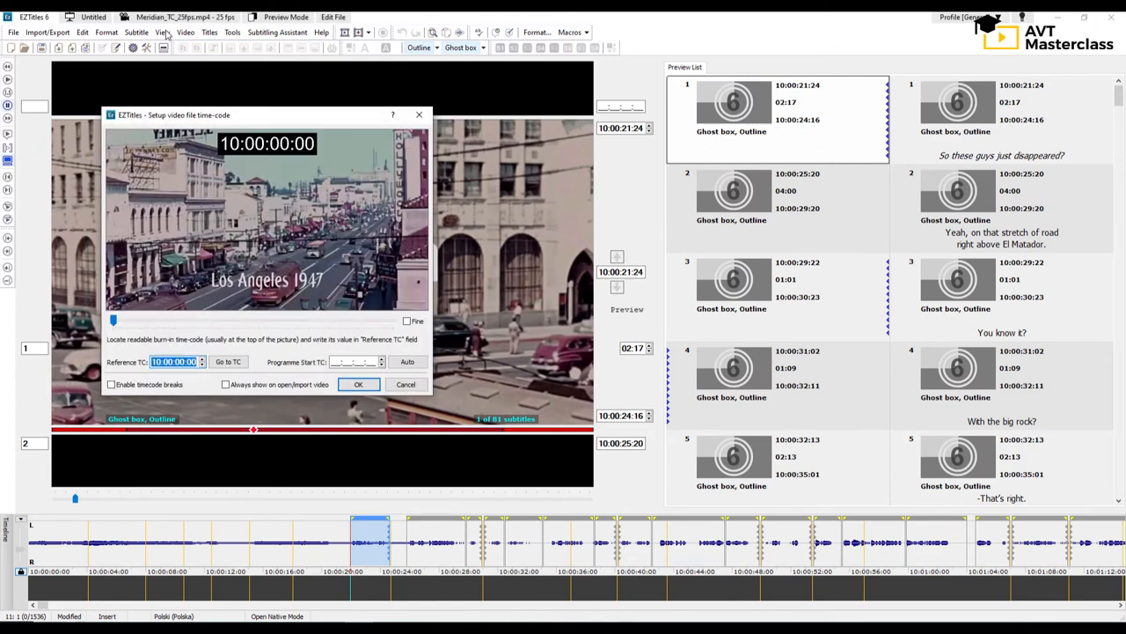
left_click(359, 384)
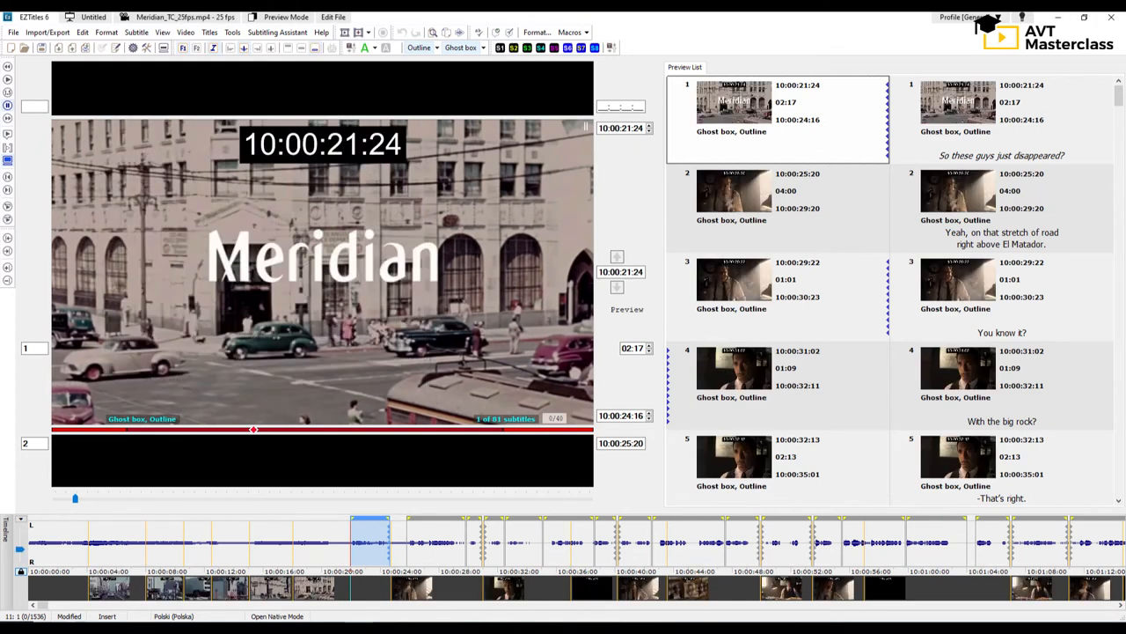
left_click(324, 383)
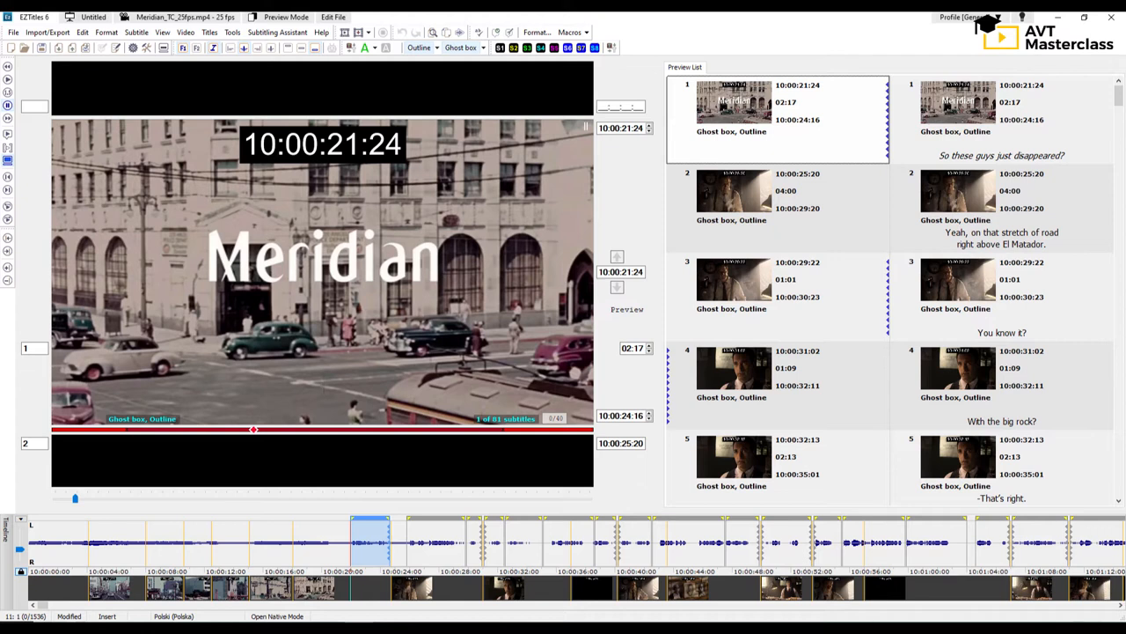
mouse_move(561, 192)
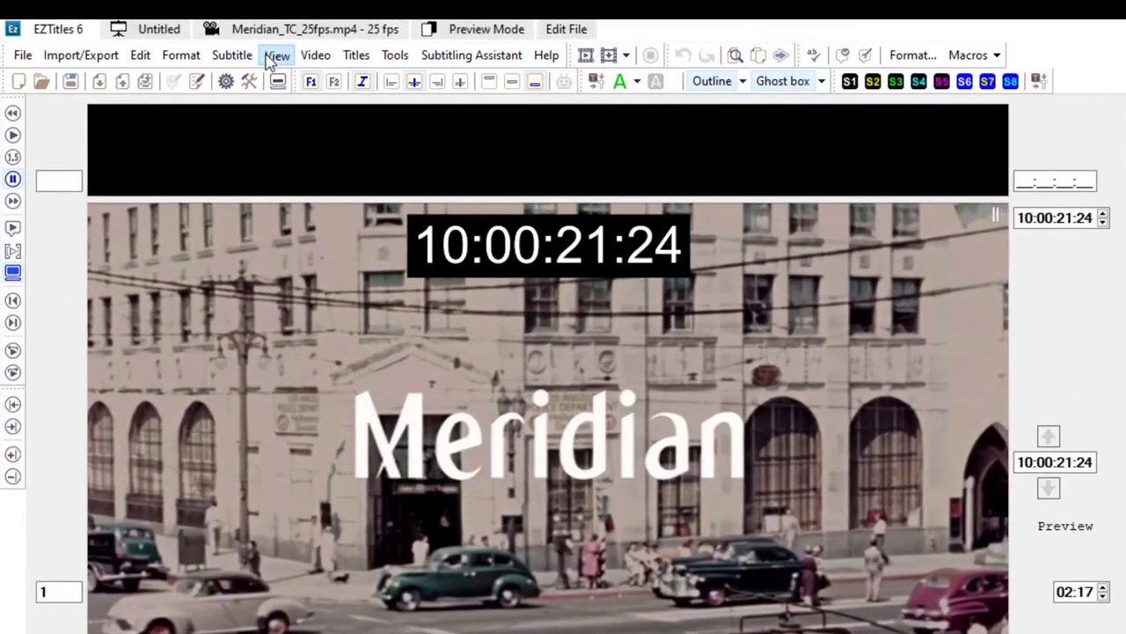
Limit the preview list to Active Subtitles so only the translation track is listed
left_click(278, 54)
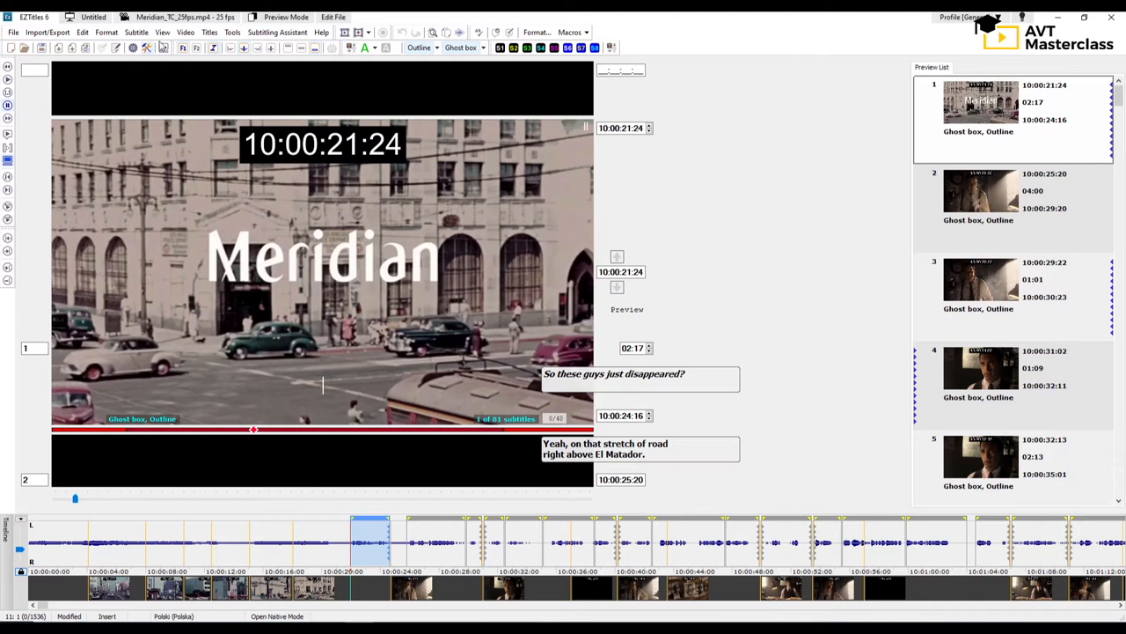
left_click(162, 32)
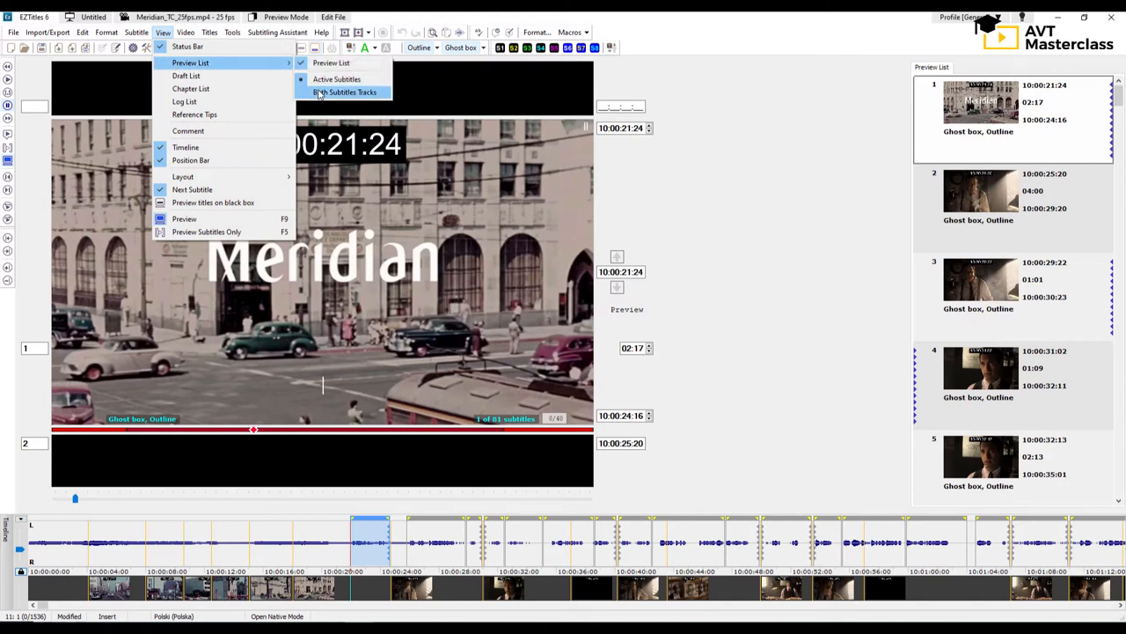
List All Subtitles Tracks again and switch editing to the Reference File over the video
left_click(344, 92)
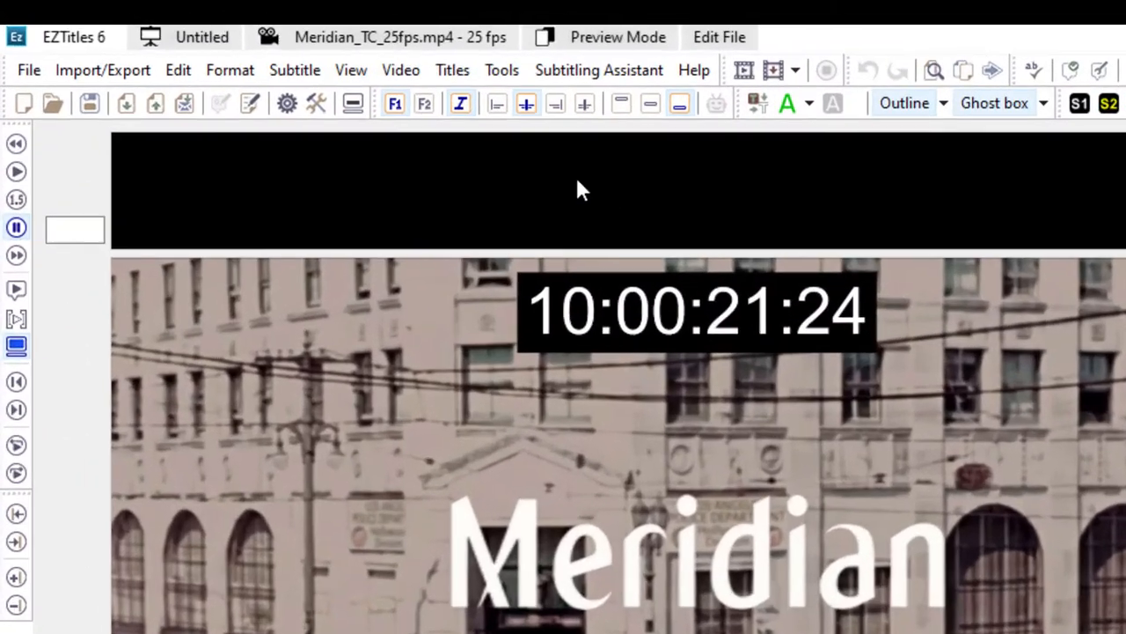
left_click(618, 37)
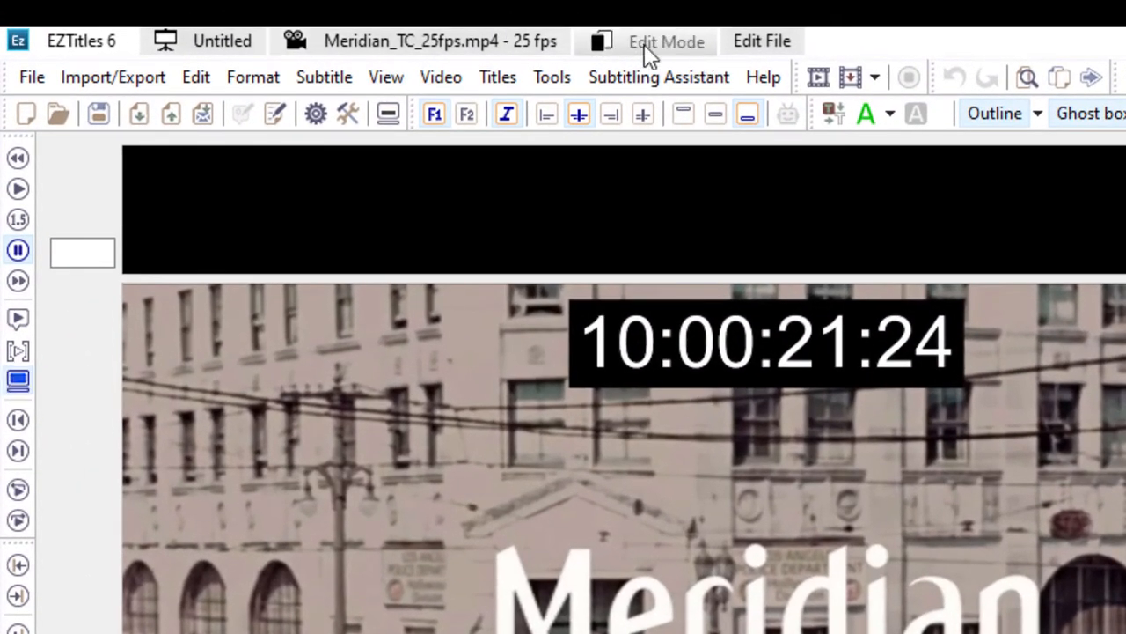
left_click(665, 40)
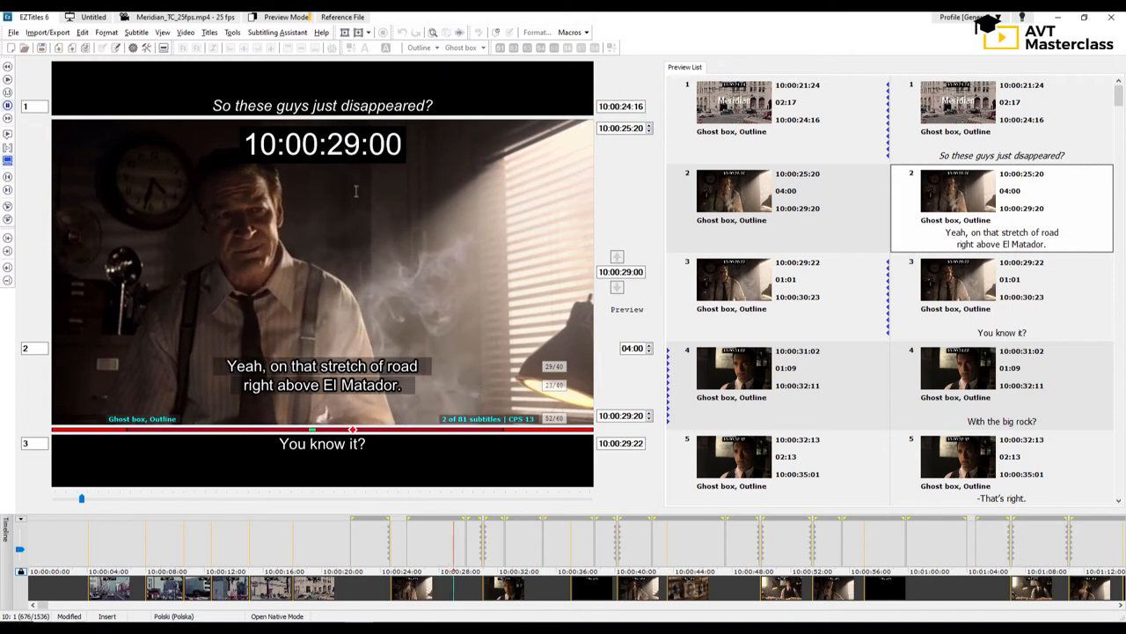
Back on the Edit File, enter 'Wiesz, gdzie to jest?' as subtitle 3's Polish translation
left_click(341, 17)
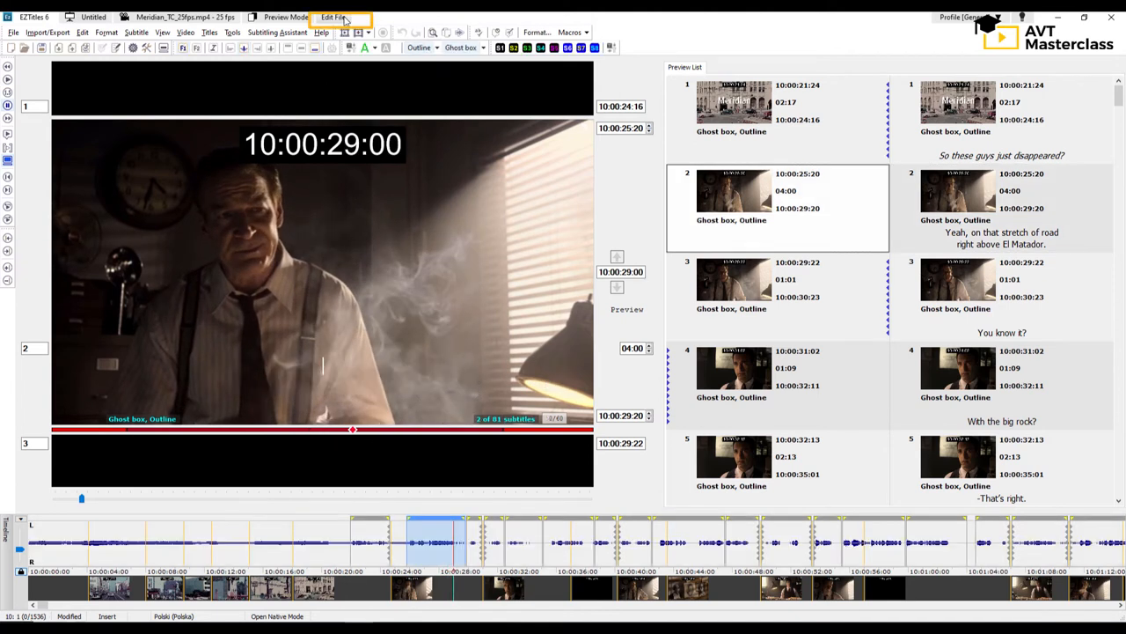
left_click(332, 17)
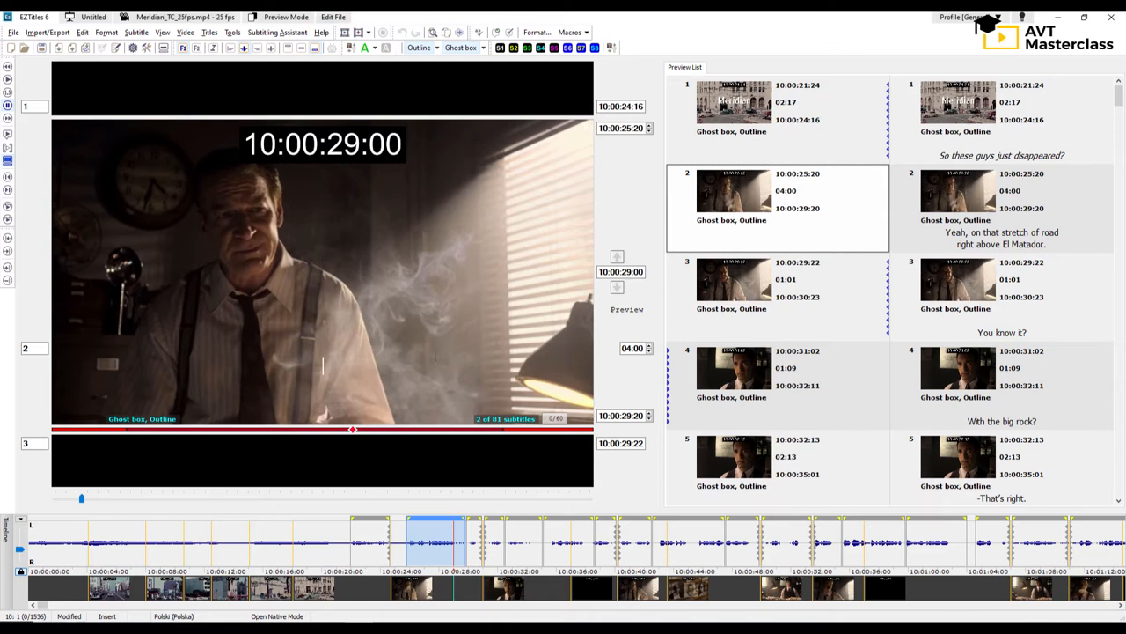
mouse_move(680, 381)
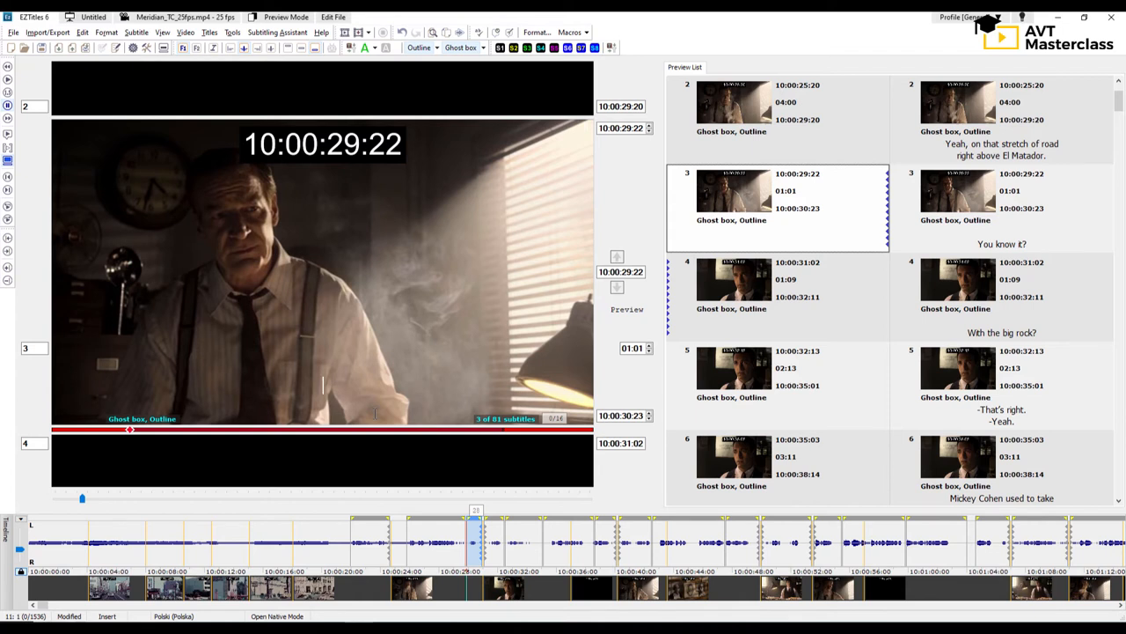
type("Wiesz, godzie")
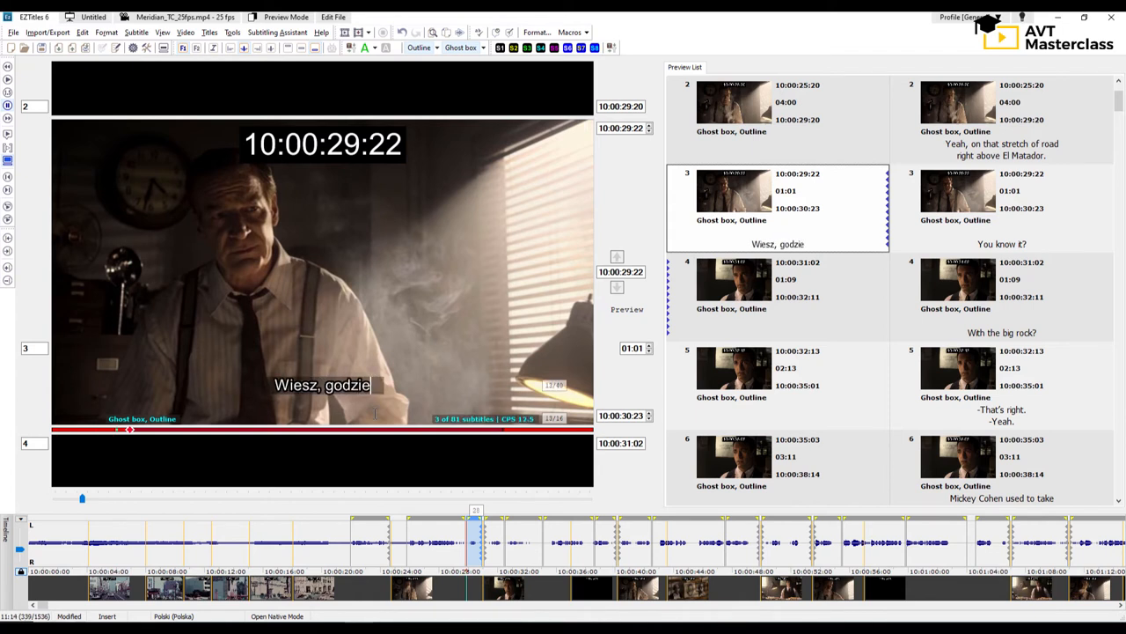
type("to jest?")
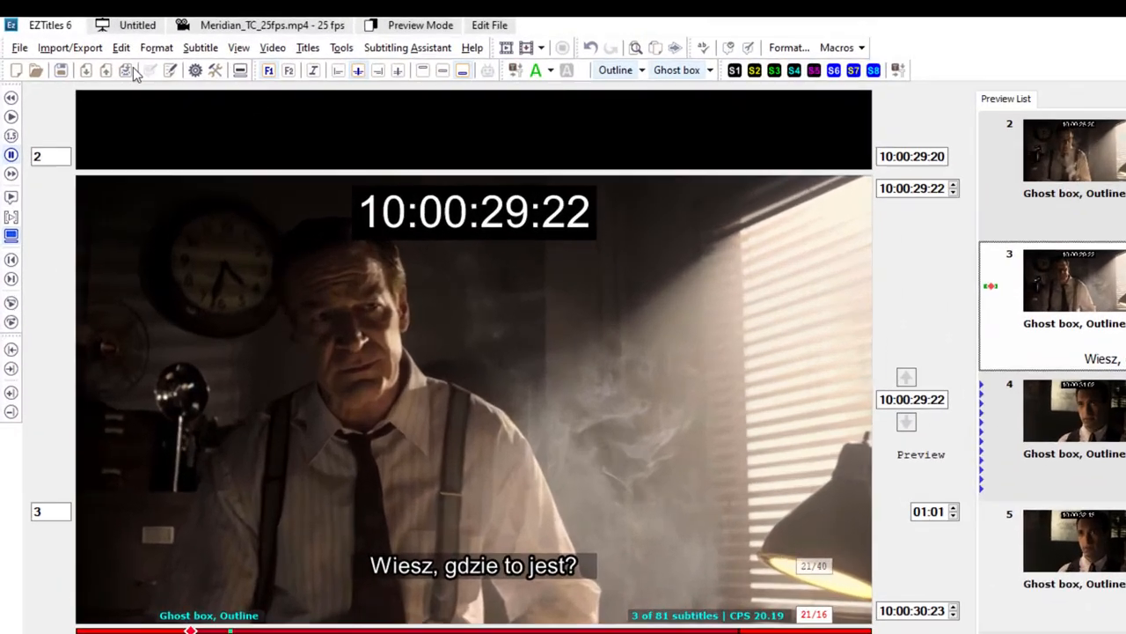
Save the project as Meridian_TC_25fps.ezt in the Recording folder
left_click(18, 47)
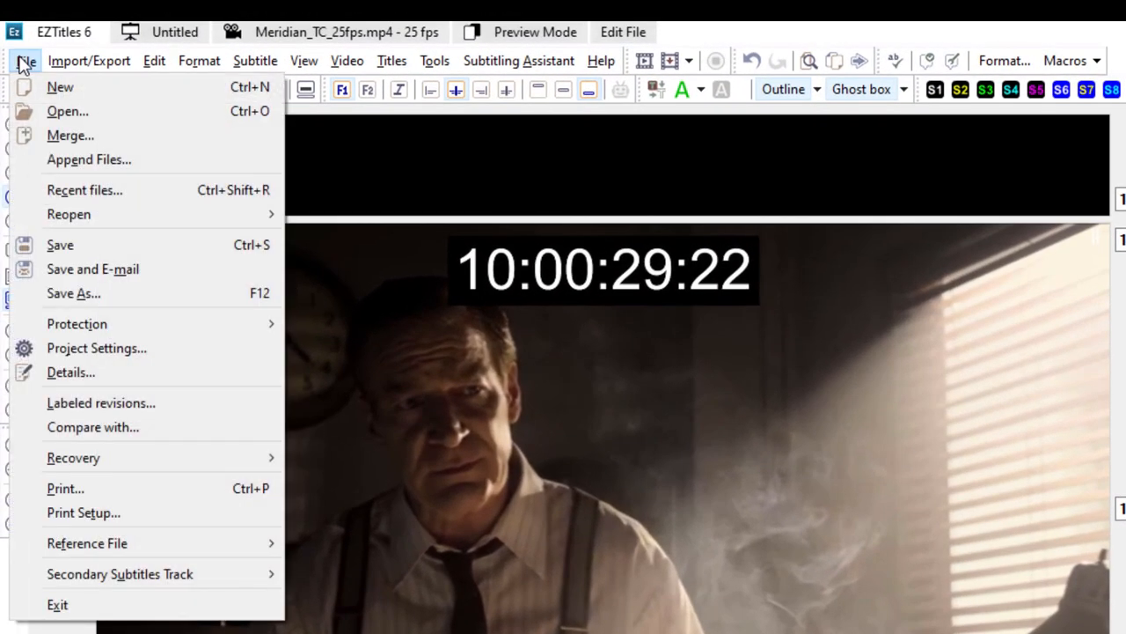
left_click(162, 299)
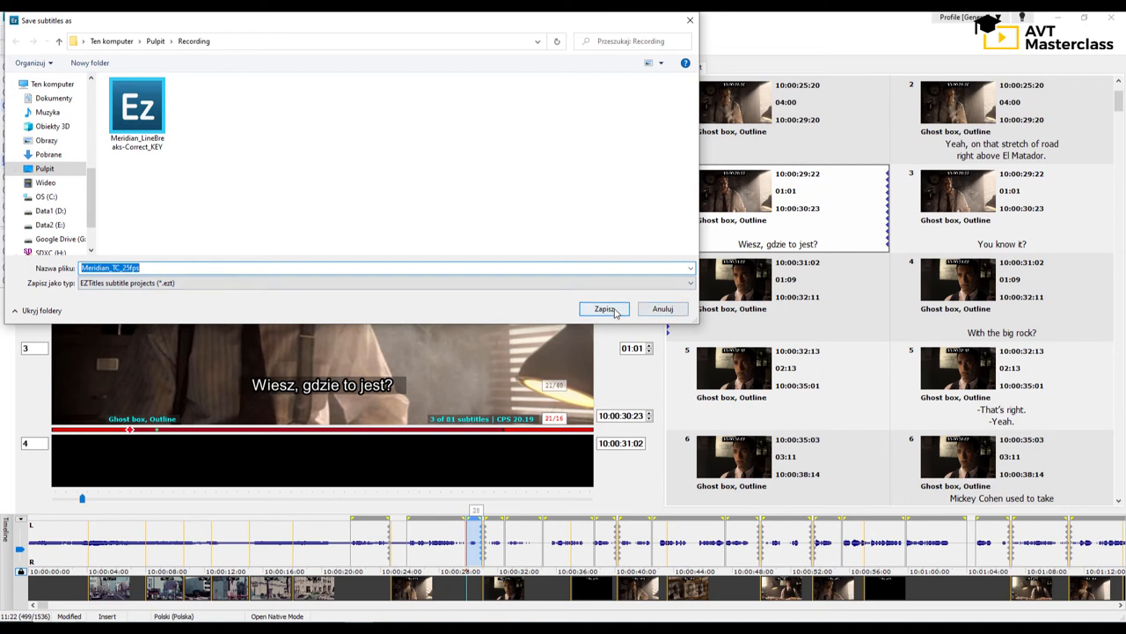
left_click(606, 310)
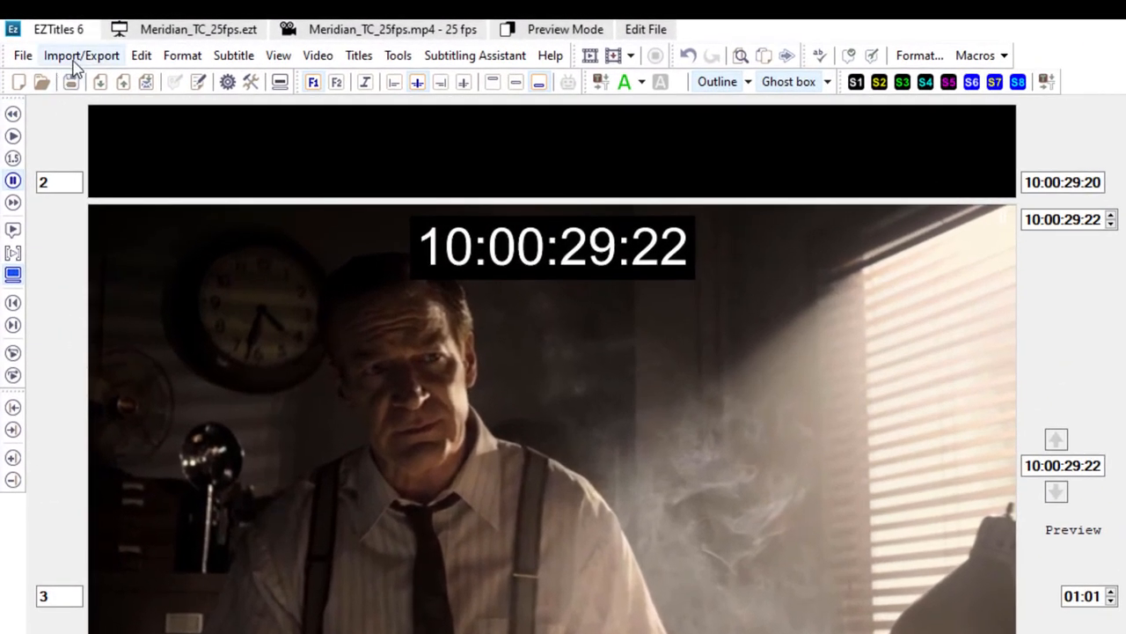
Export the subtitles as SubRip Meridian_TC_25fps.srt in the Recording folder
left_click(81, 55)
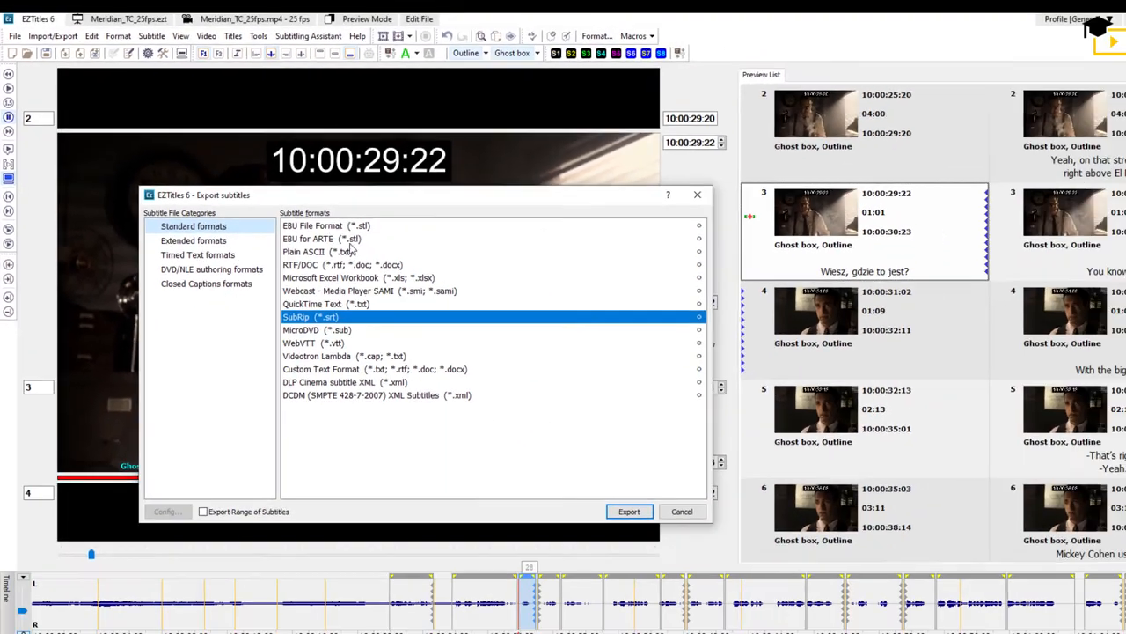
left_click(630, 511)
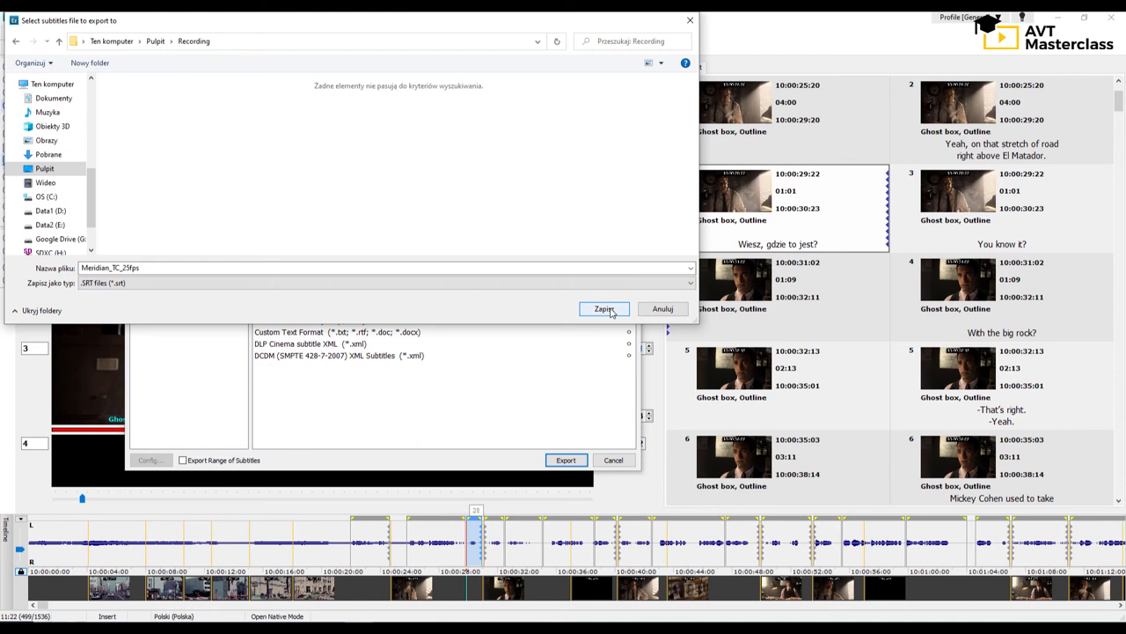
left_click(605, 309)
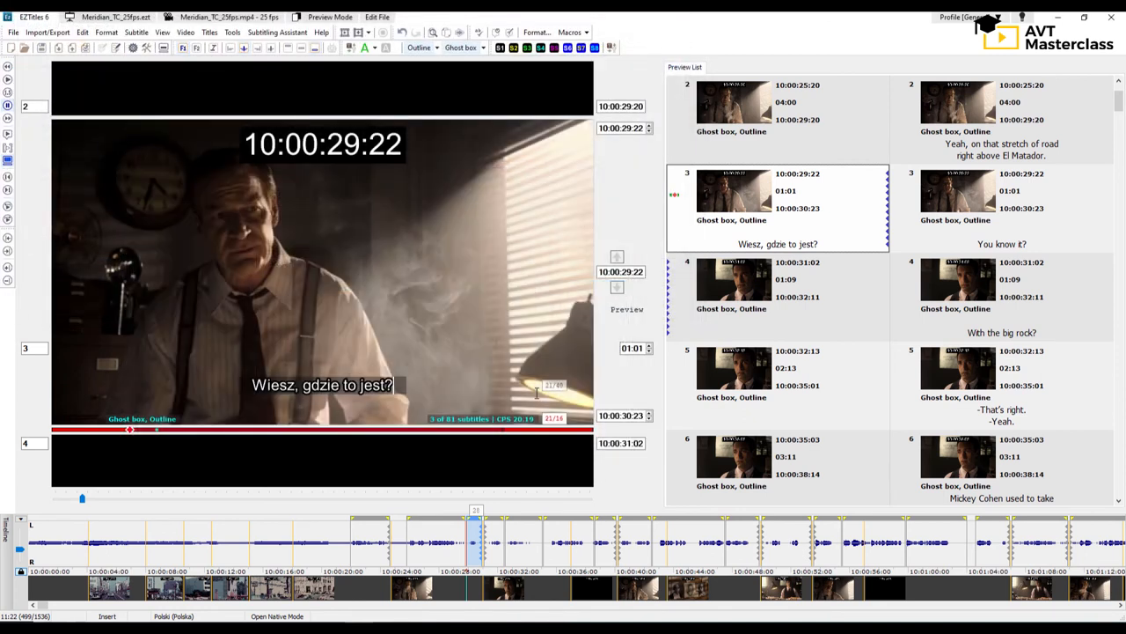